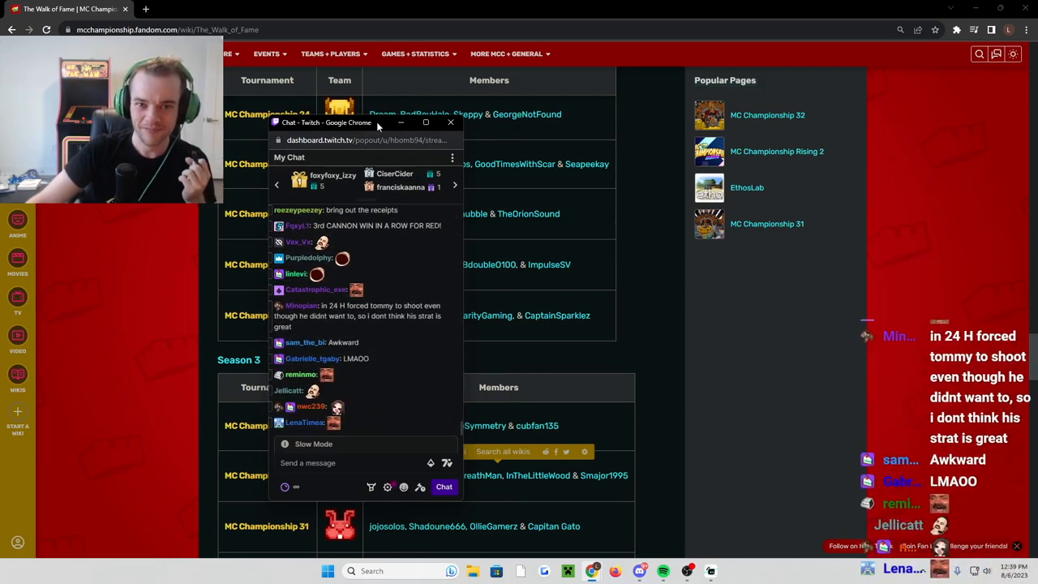
Drag the Twitch chat popout slightly right and up over the Walk of Fame wiki page.
{"action": "left_click_drag", "start_coordinate": [377, 123], "coordinate": [410, 115]}
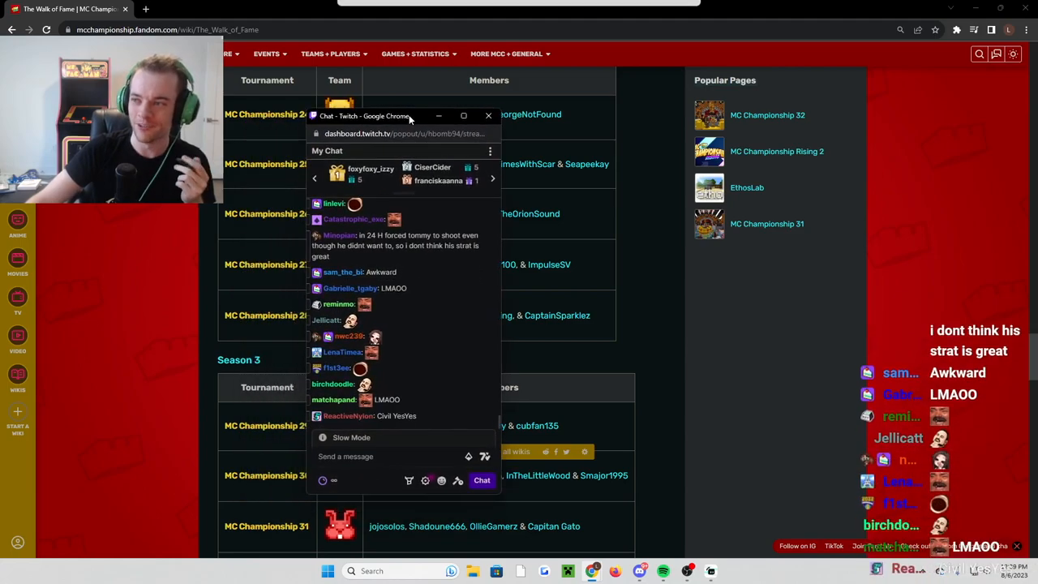